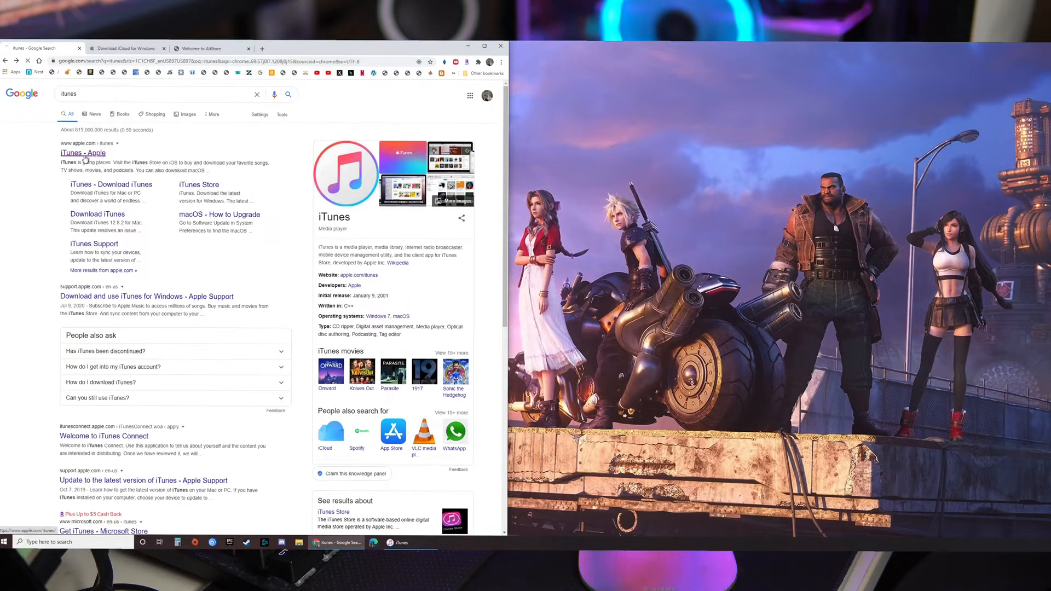
Reach the 'Download iTunes for Windows now (64-bit)' button on Apple's iTunes page, then move to the iCloud search
left_click(83, 153)
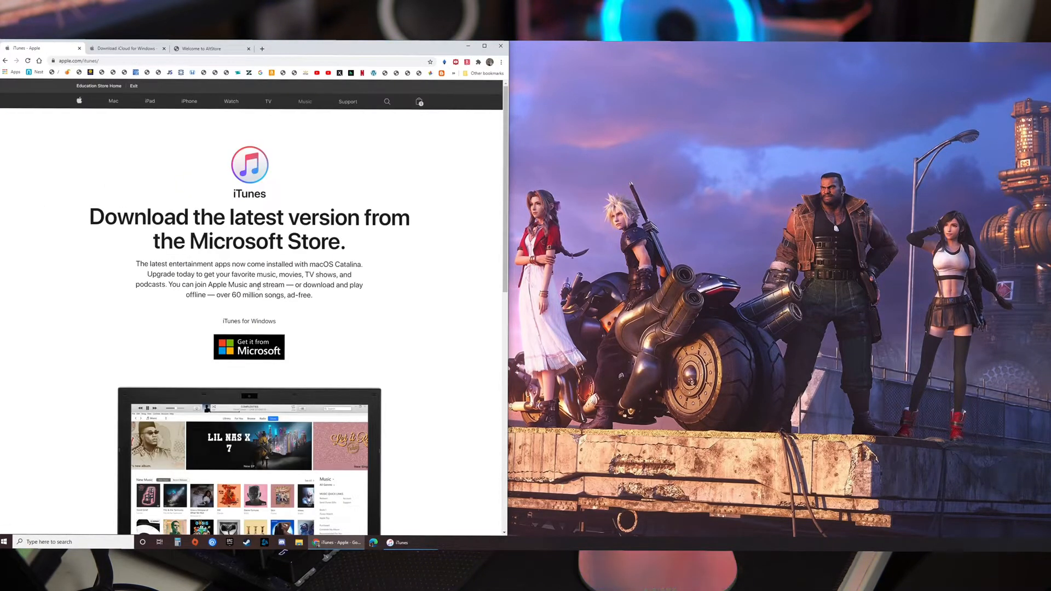
left_click_drag(211, 240, 345, 240)
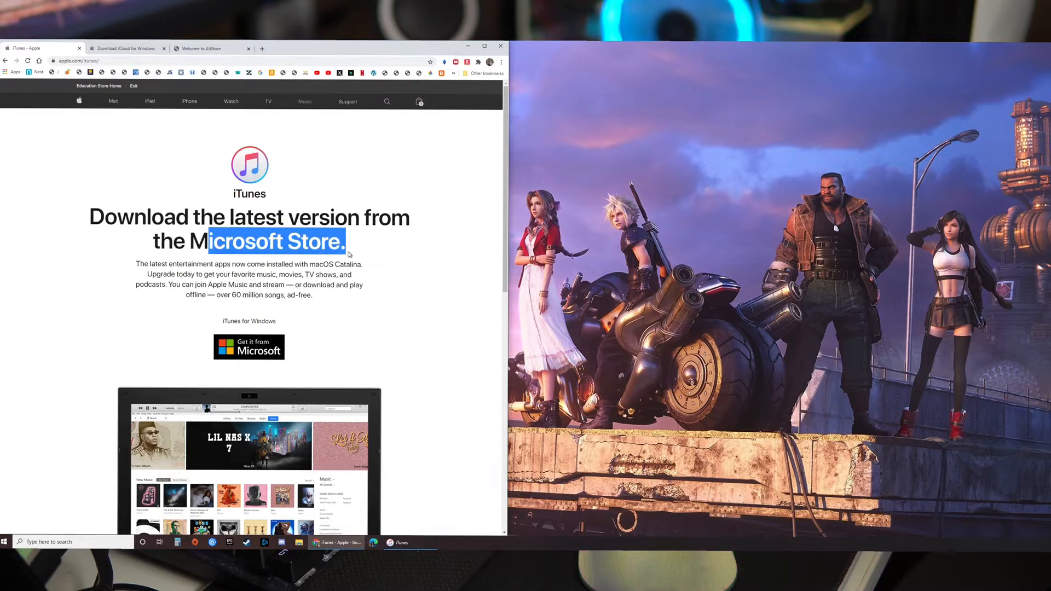
scroll("down", 3)
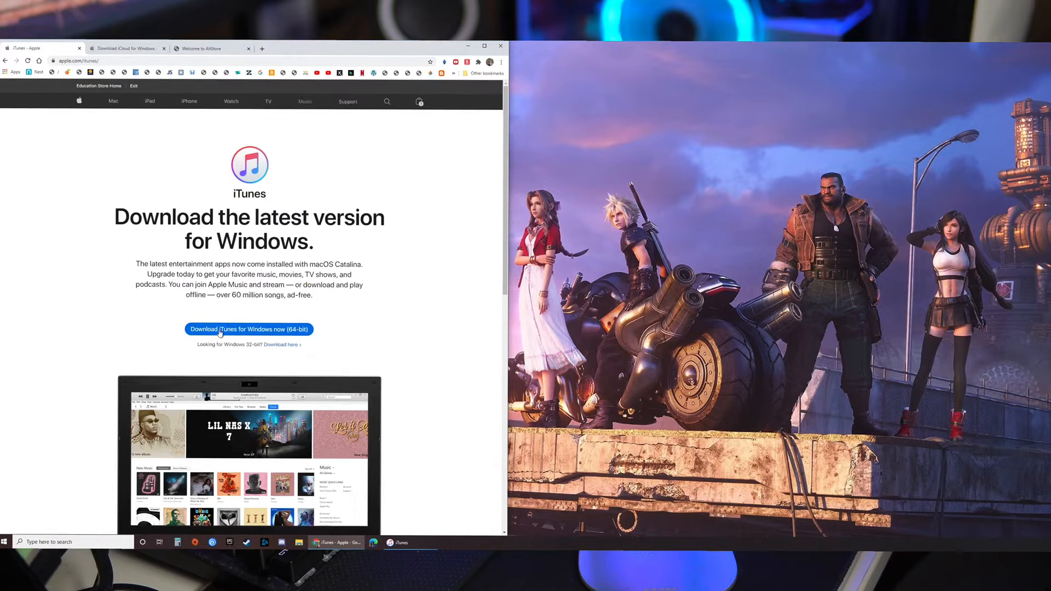
mouse_move(258, 328)
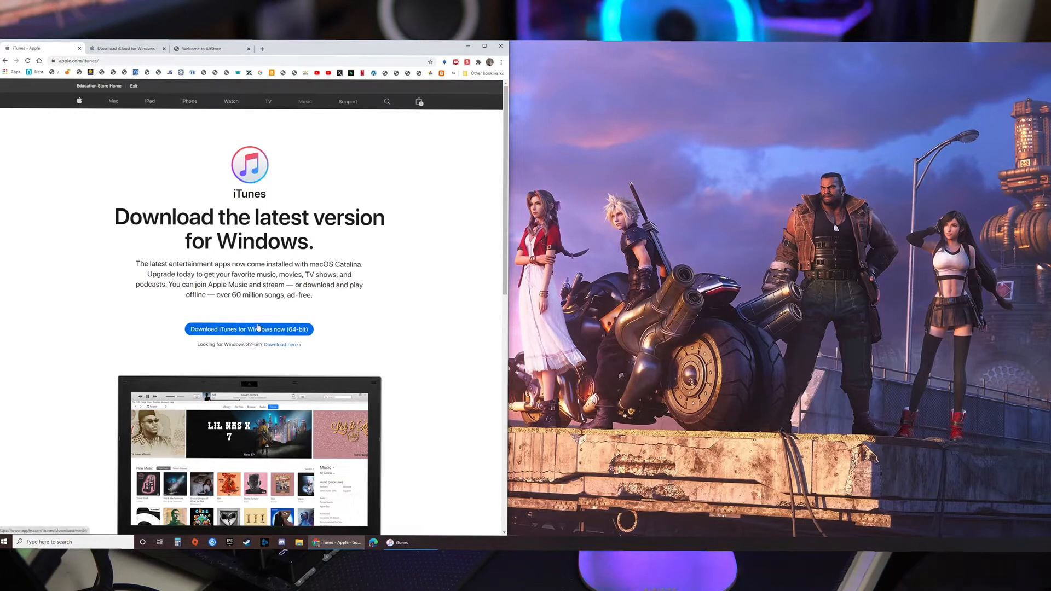
mouse_move(75, 101)
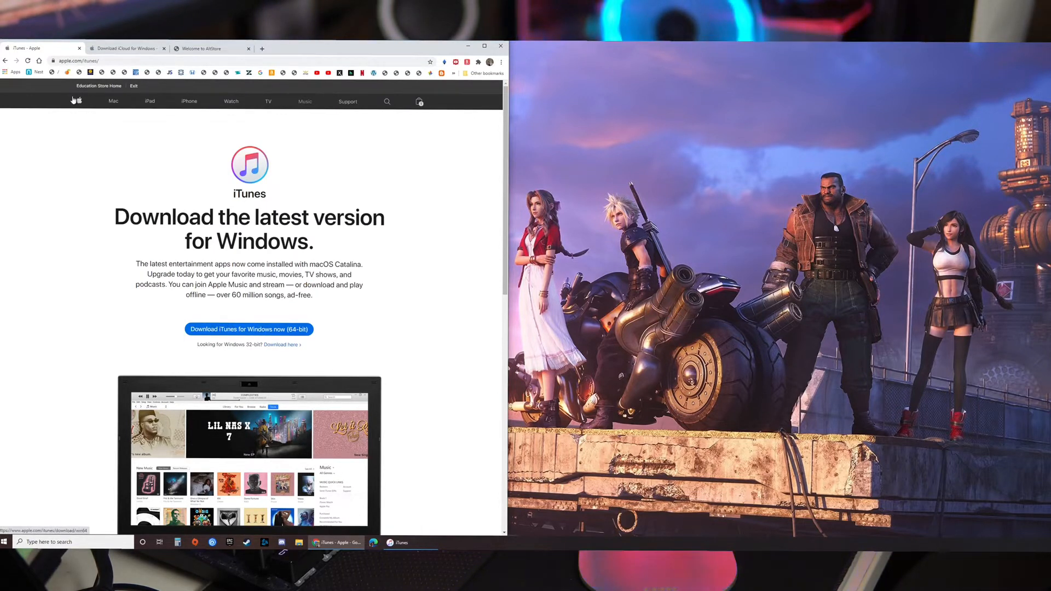
mouse_move(150, 145)
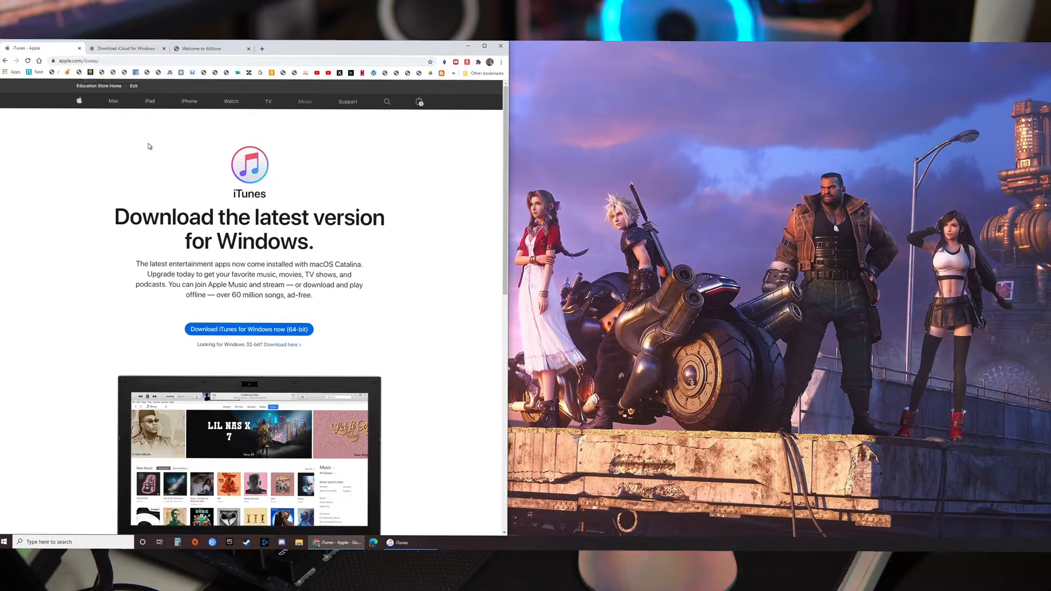
mouse_move(124, 48)
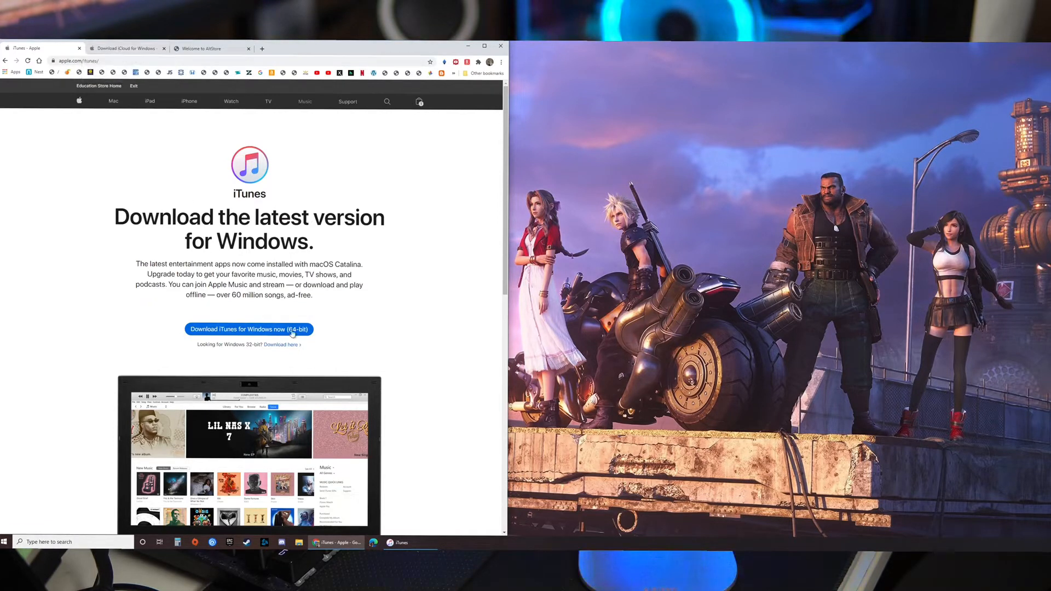
mouse_move(282, 291)
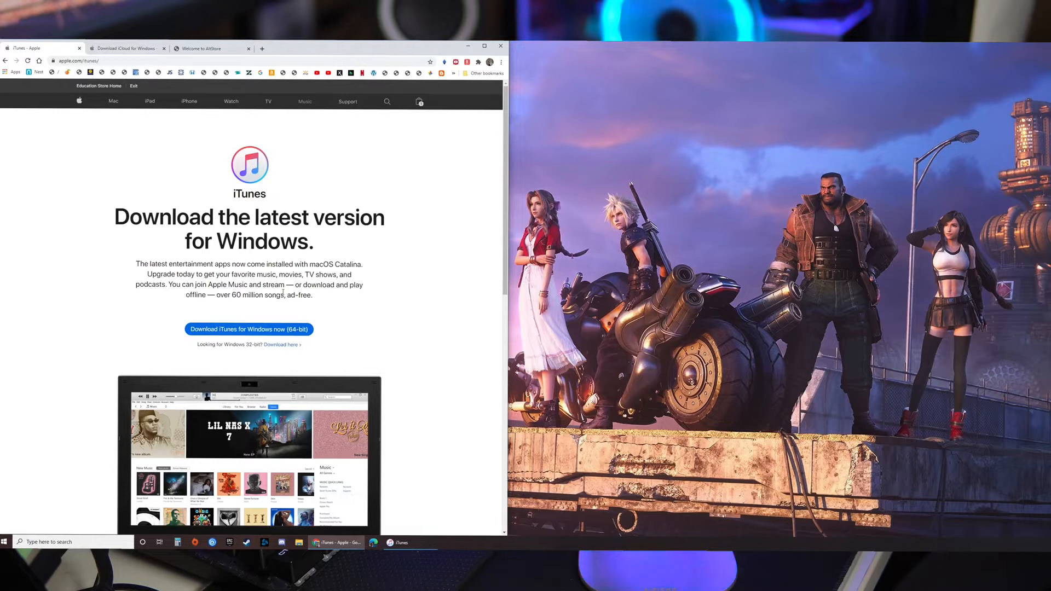
left_click(127, 47)
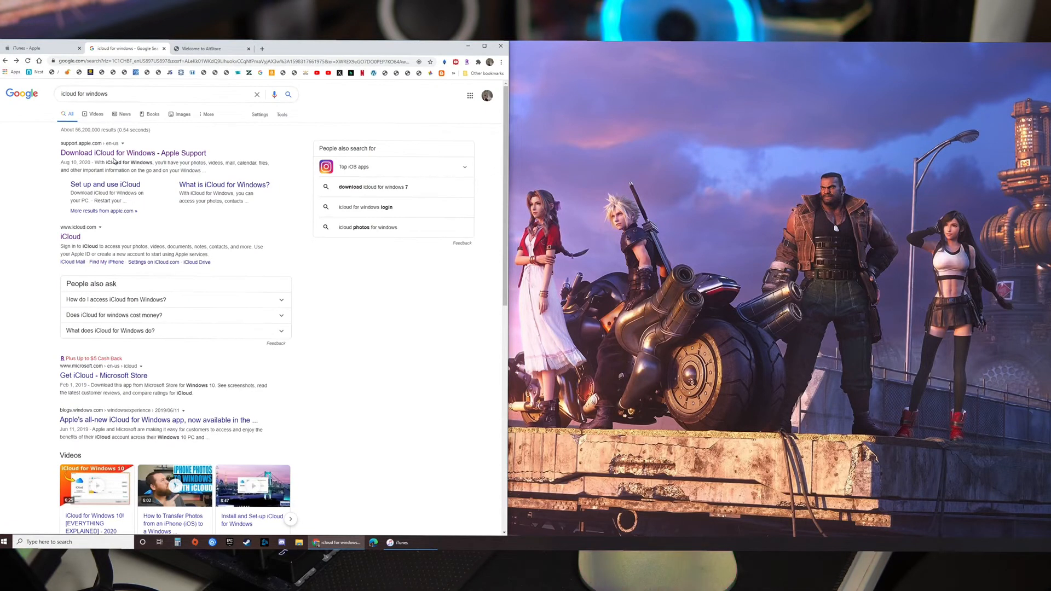
From Apple's iCloud support page, start the iCloud for Windows download from Apple's website
left_click(133, 153)
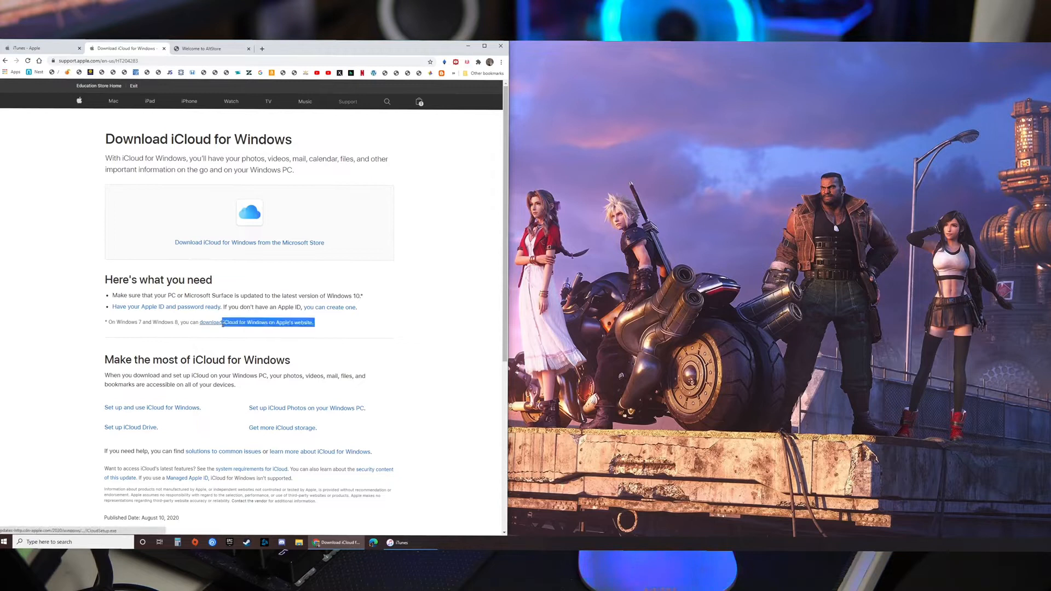
left_click(267, 322)
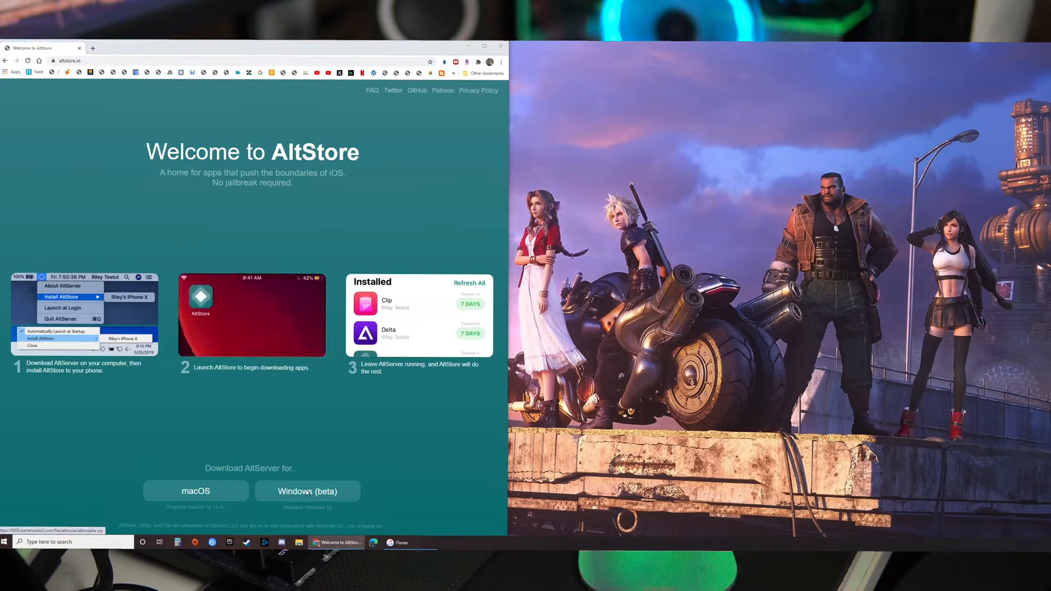
Download the Windows (beta) AltServer installer from altstore.io and save it to the desktop
left_click(306, 491)
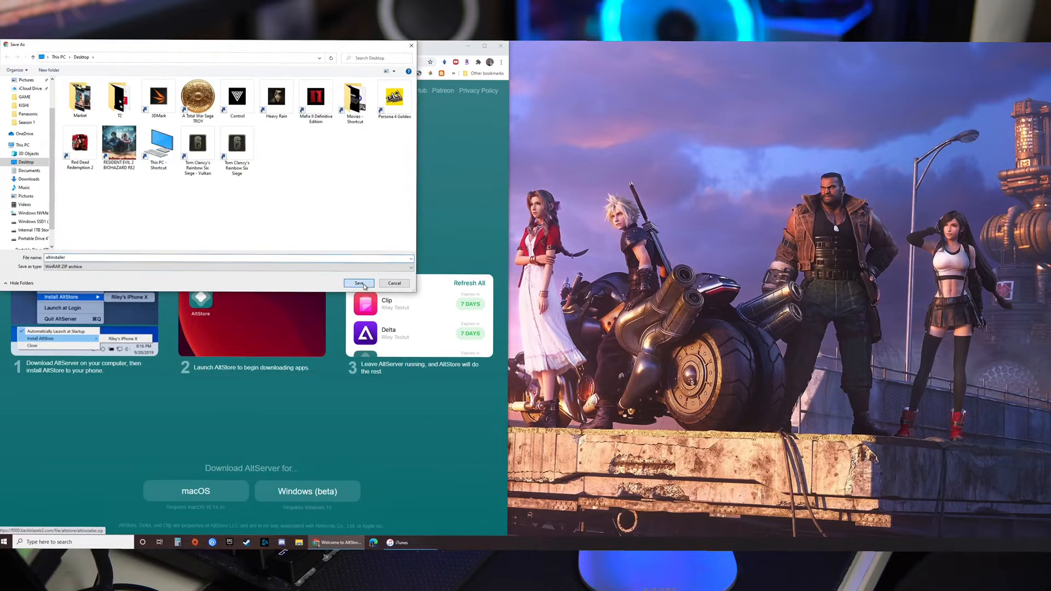
left_click(359, 282)
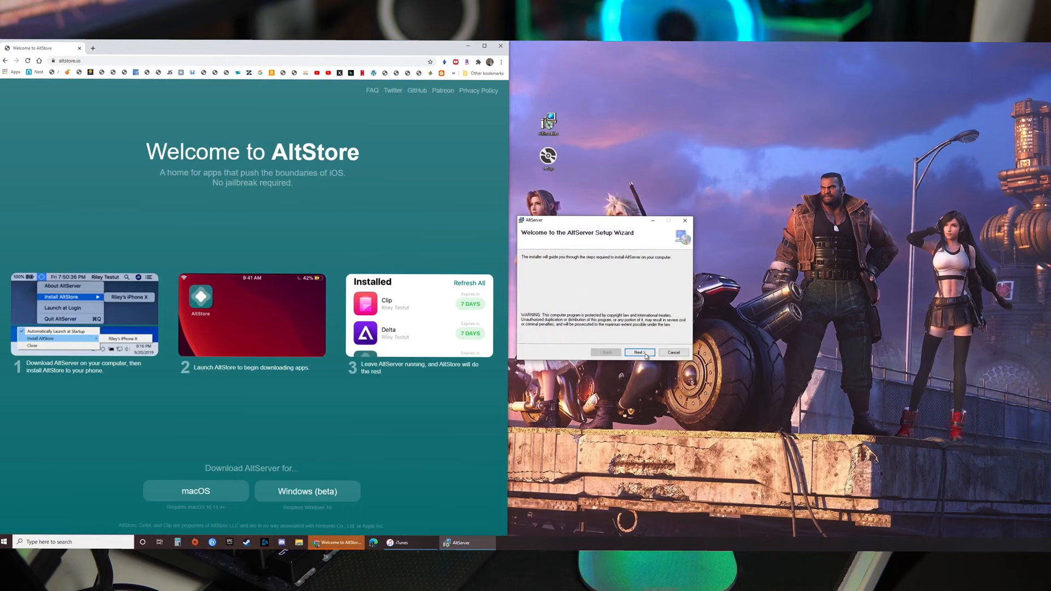
Install AltServer to the default folder and close the wizard once installation completes
left_click(638, 353)
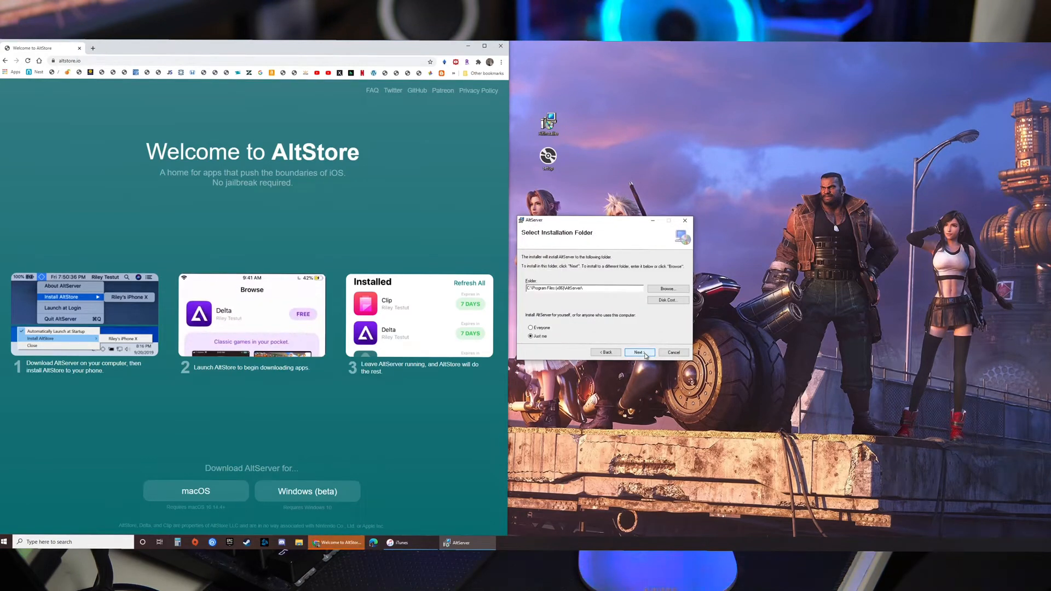
left_click(637, 351)
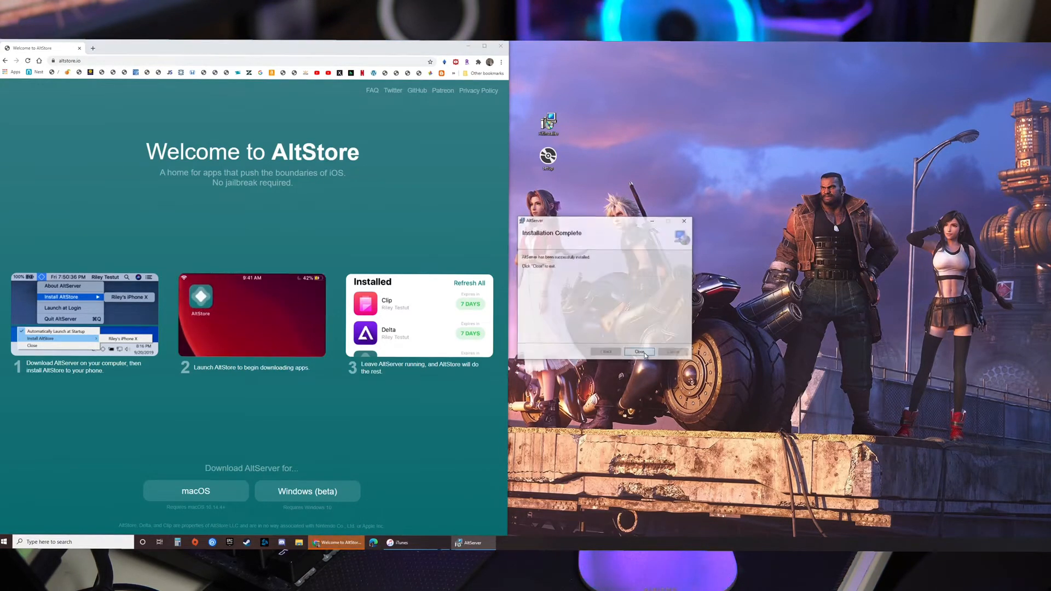
left_click(638, 351)
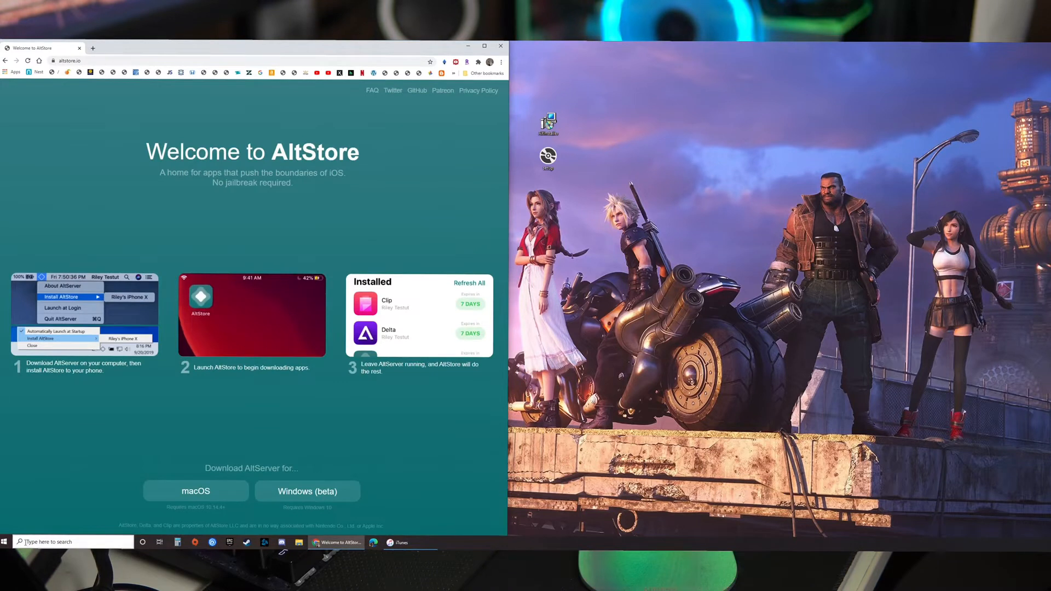
Search 'alt' from Start, launch AltServer, and check its tray menu once
left_click(5, 541)
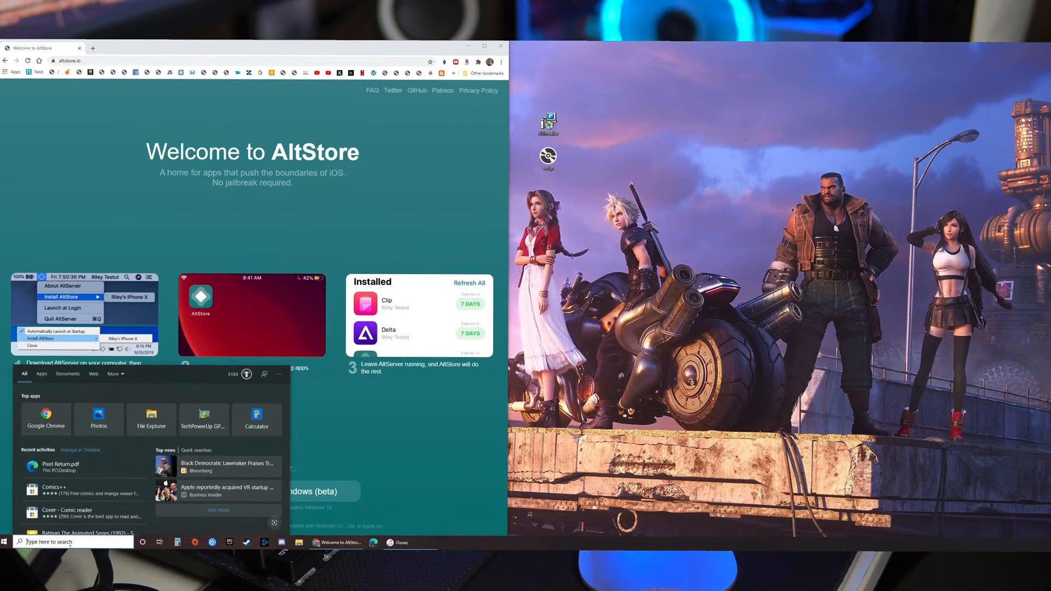
type("al")
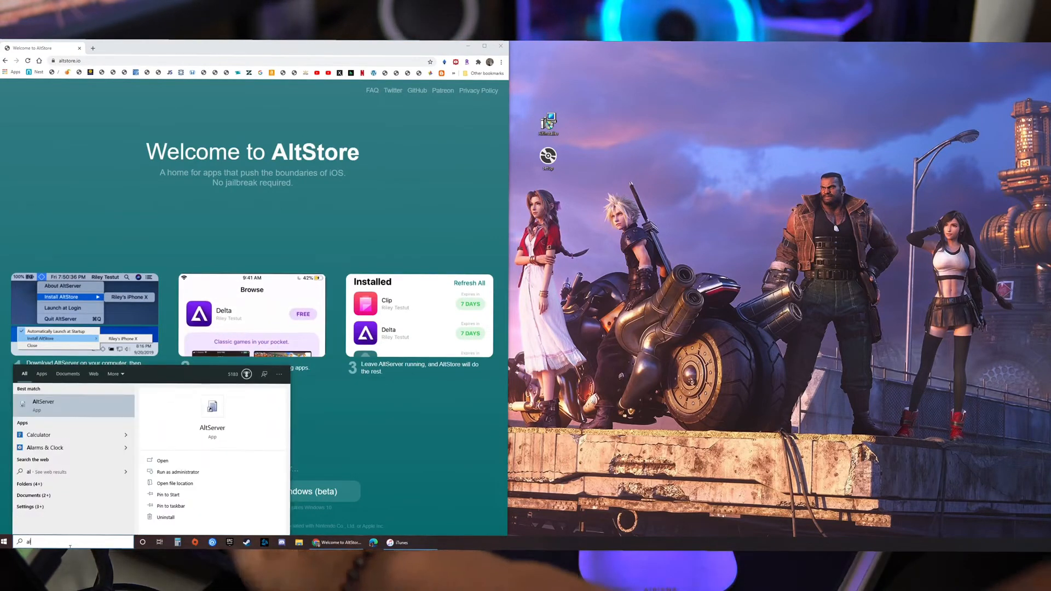
type("lt")
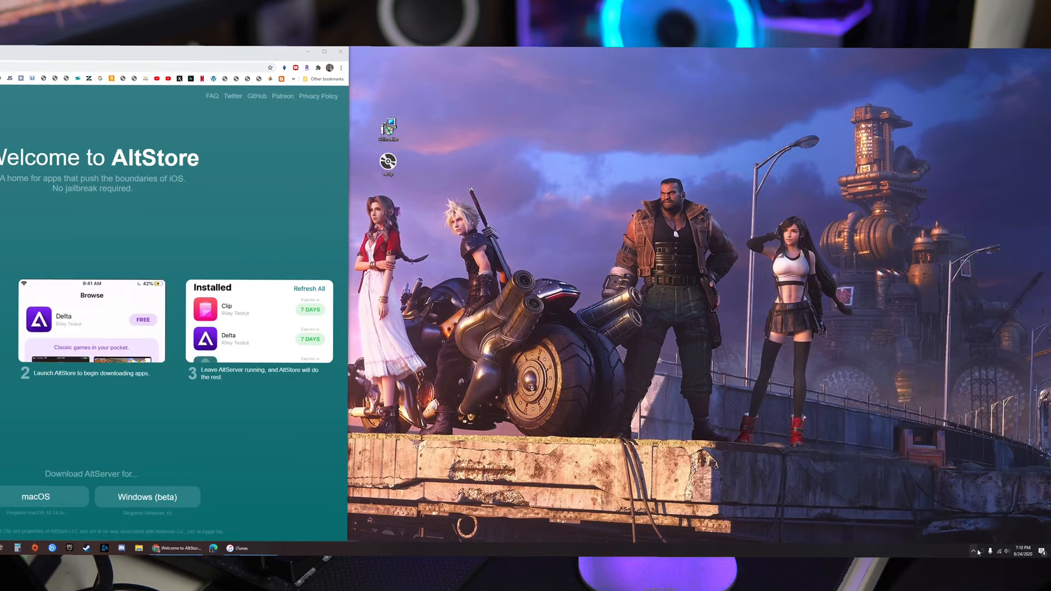
left_click(978, 551)
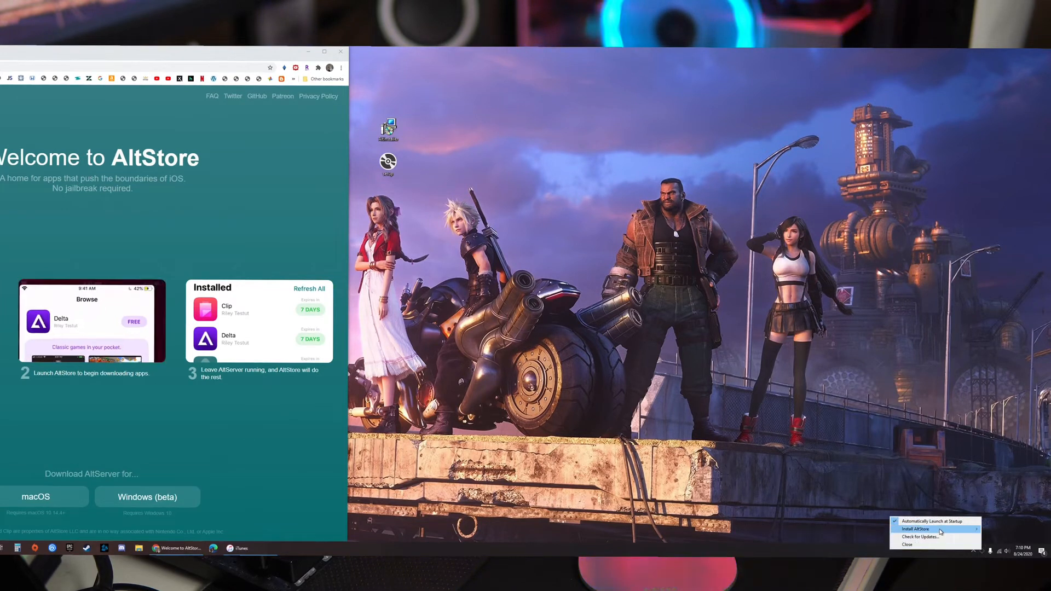
left_click(921, 536)
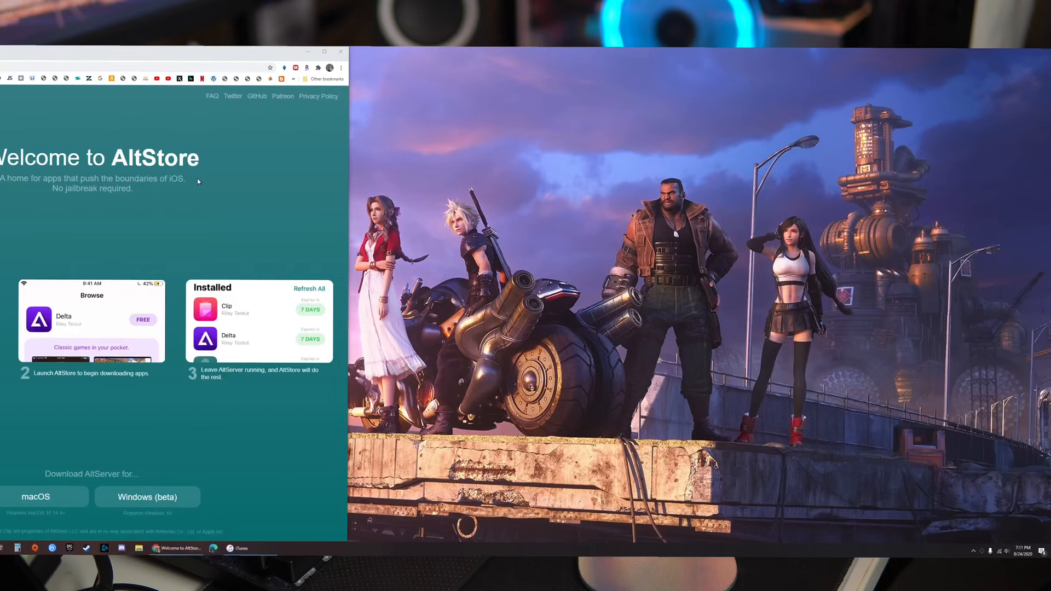
Bring up iTunes showing the connected iPad Pro (11-inch) Summary page
left_click(142, 548)
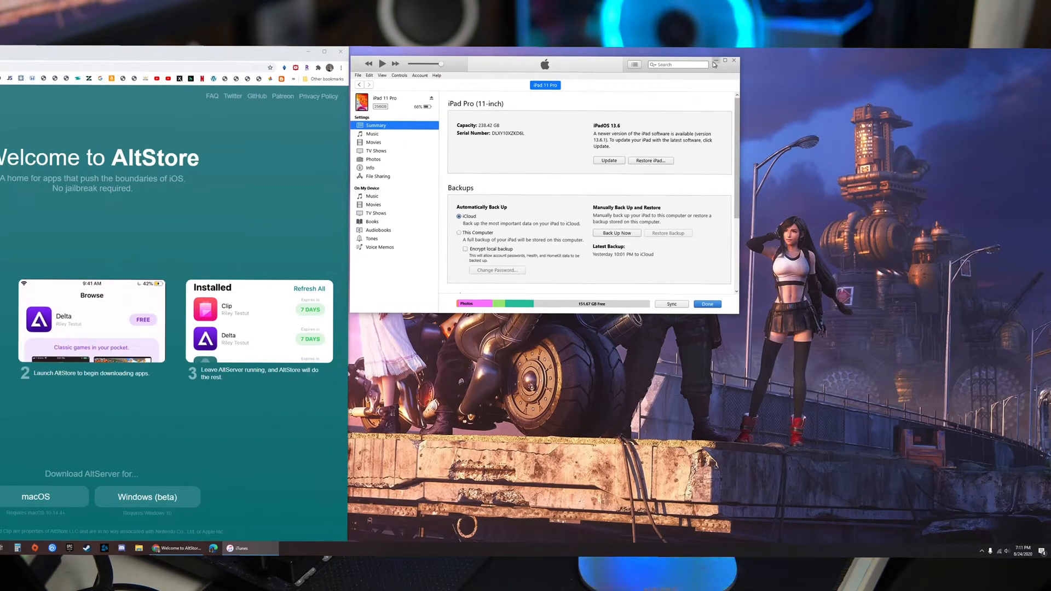
From AltServer's tray menu, install AltStore onto the iPad Pro
left_click(725, 61)
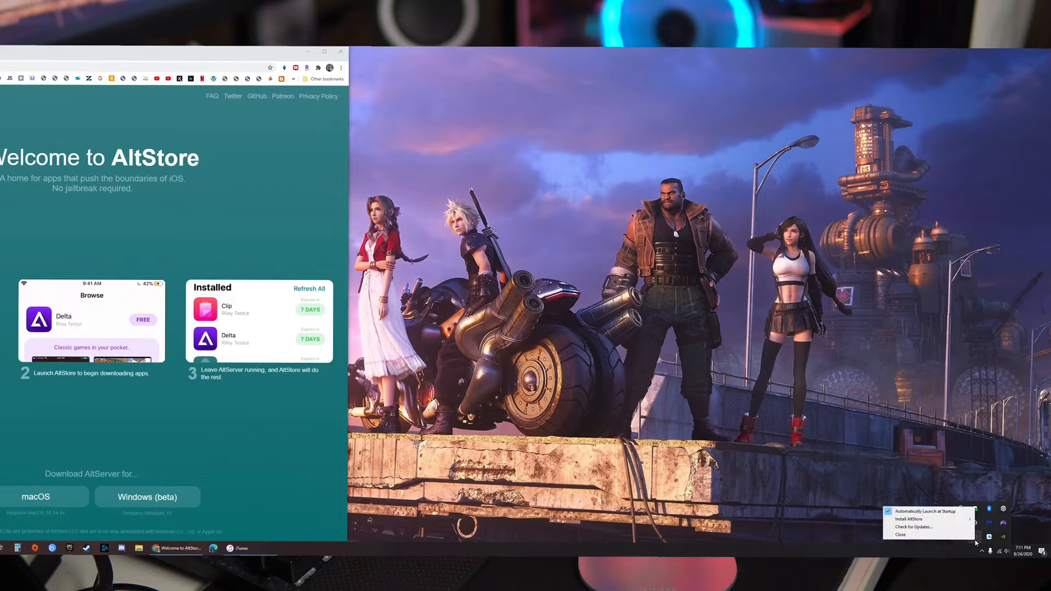
mouse_move(909, 519)
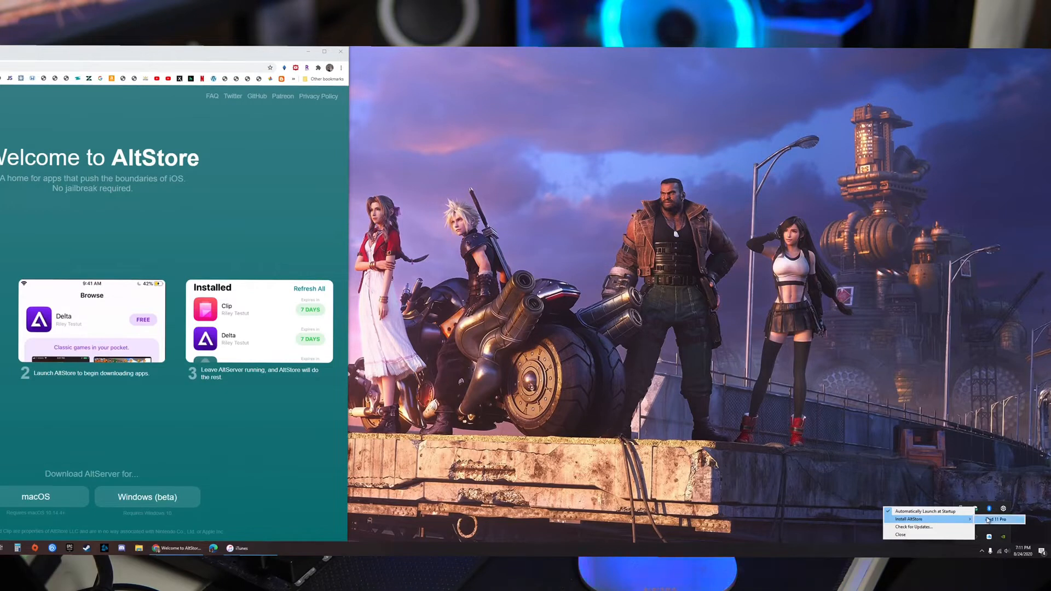
left_click(908, 519)
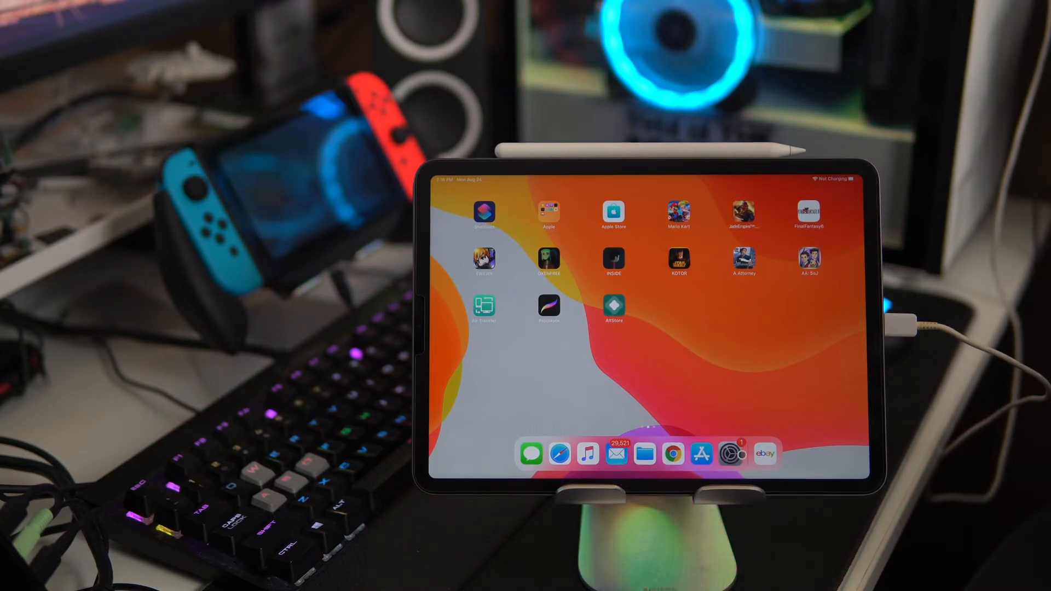
In Settings Device Management, trust the developer profile AltStore was installed under
left_click(711, 453)
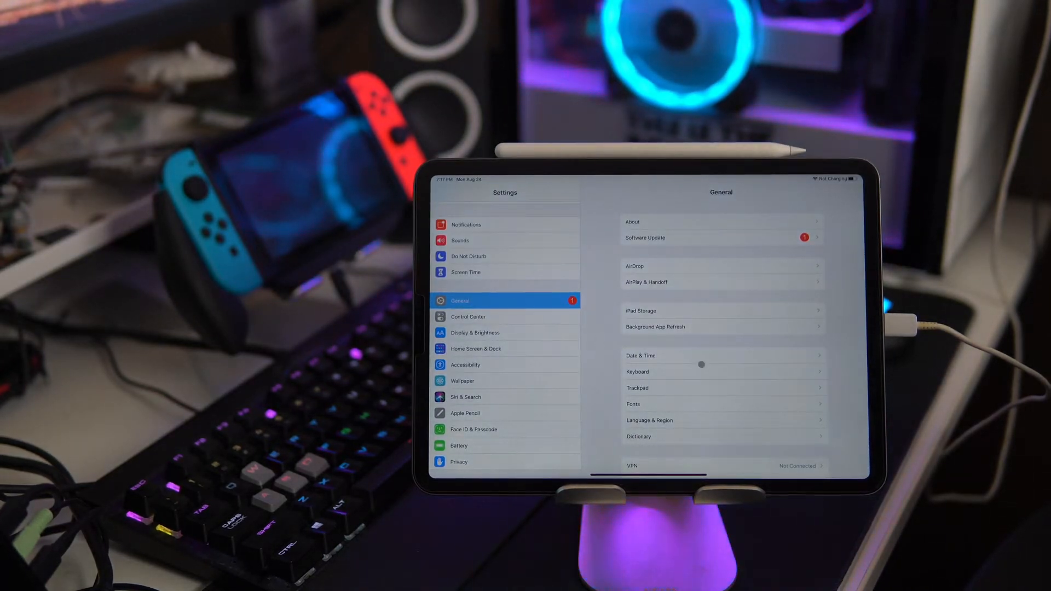
scroll("down", 3)
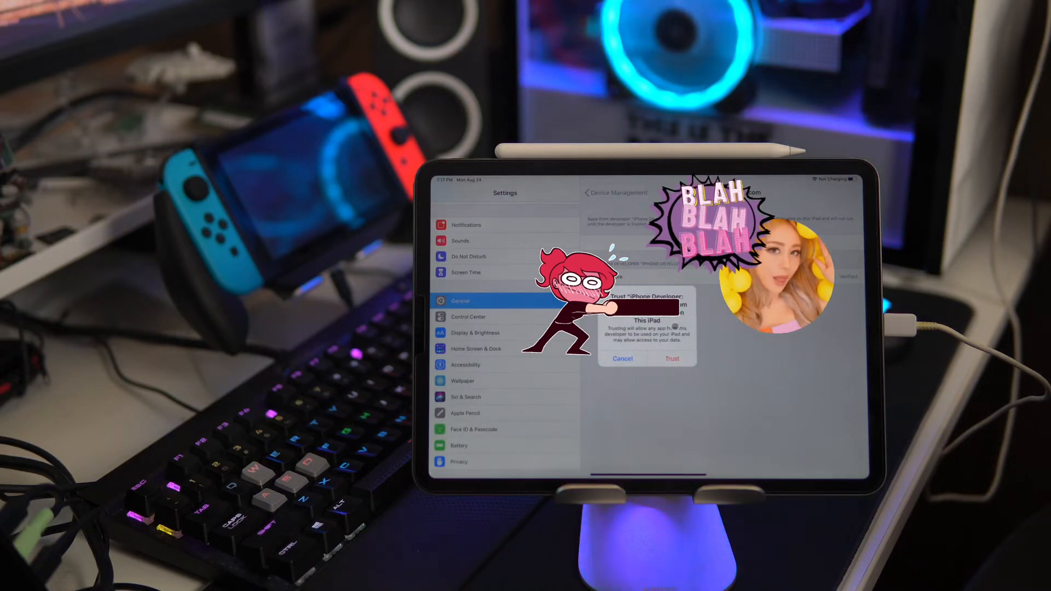
left_click(671, 359)
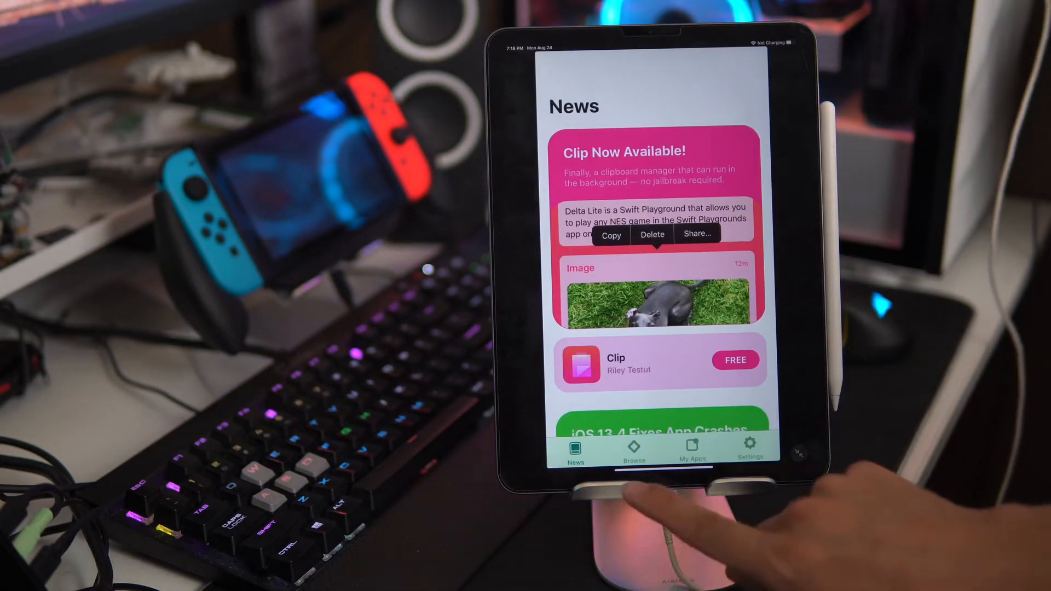
Browse the AltStore catalog past Delta, Clip and Delta Lite
left_click(632, 449)
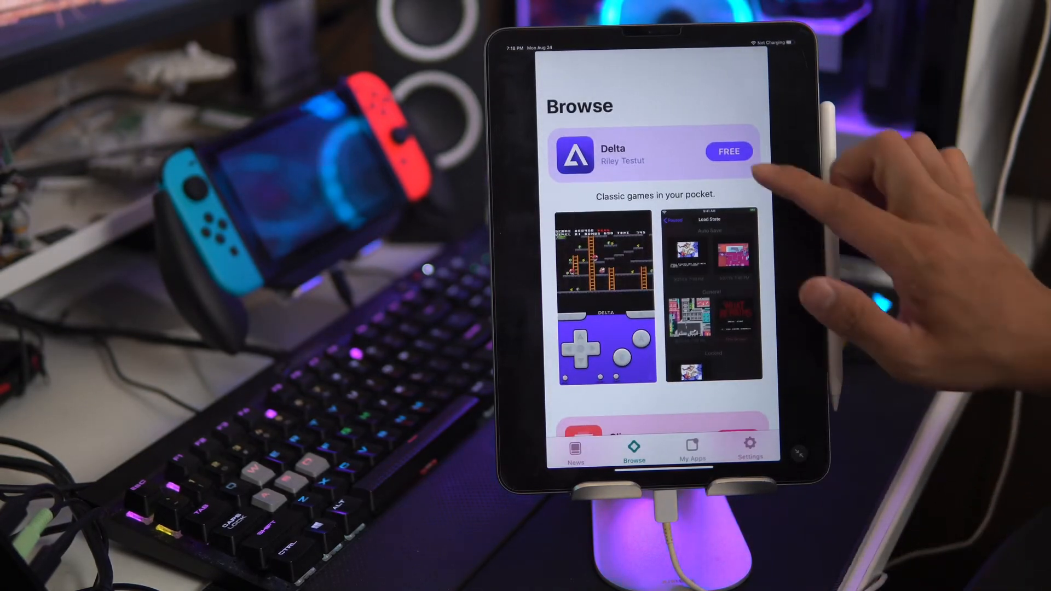
scroll("down", 3)
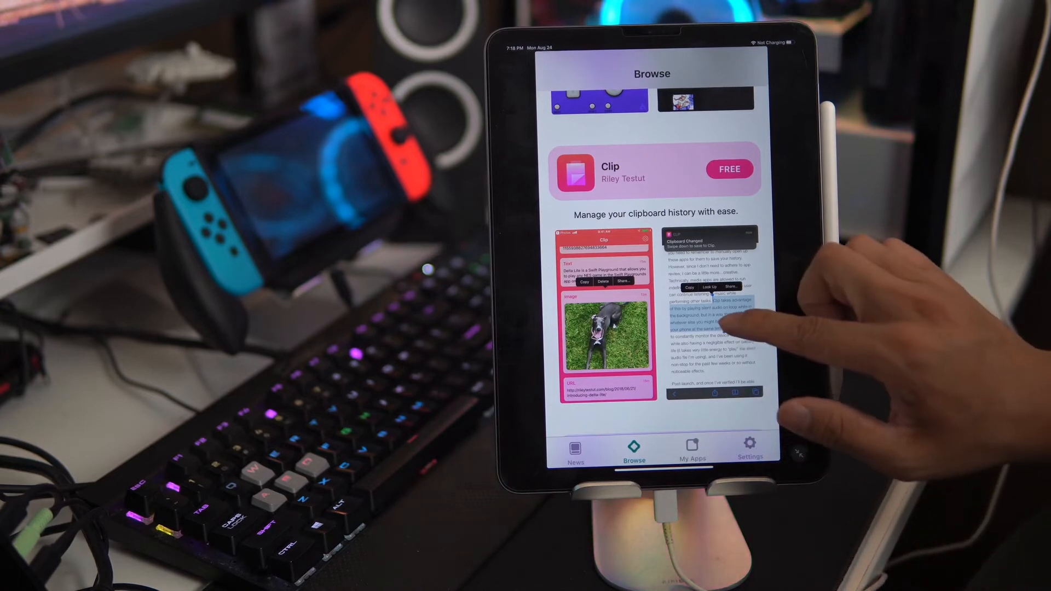
scroll("down", 3)
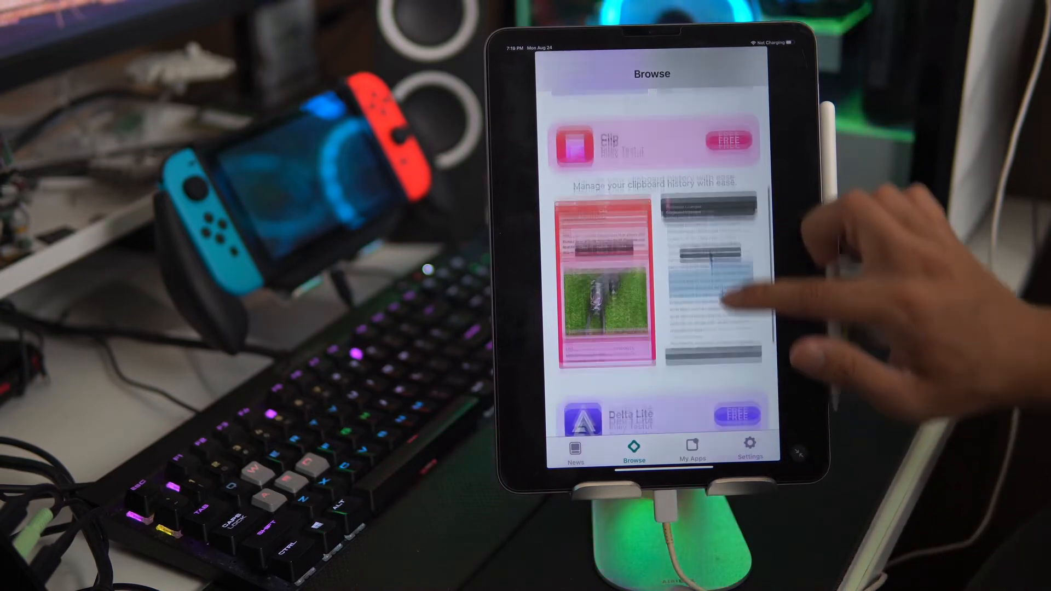
scroll("down", 3)
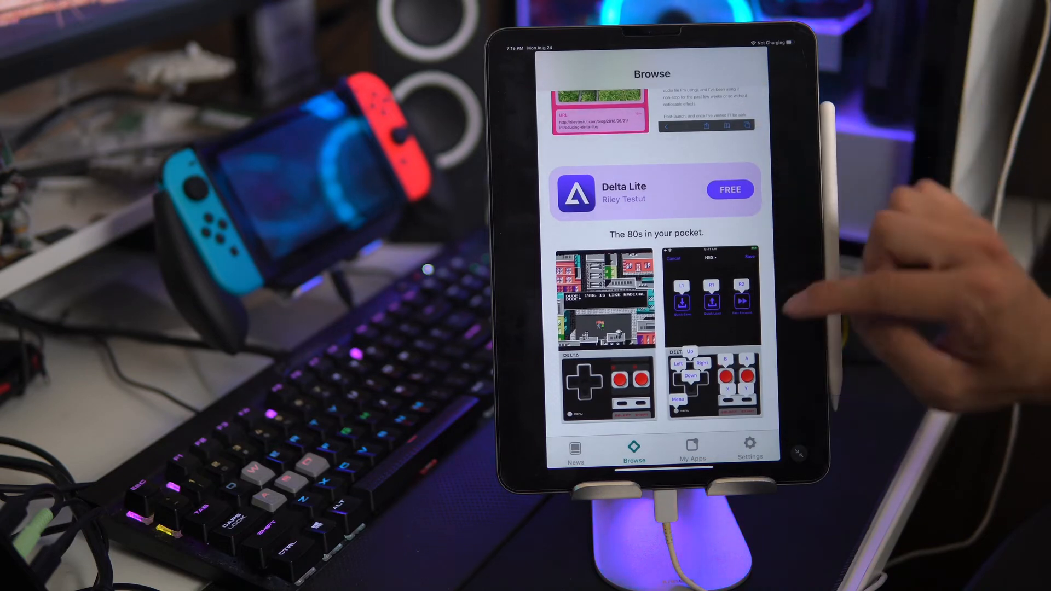
scroll("down", 3)
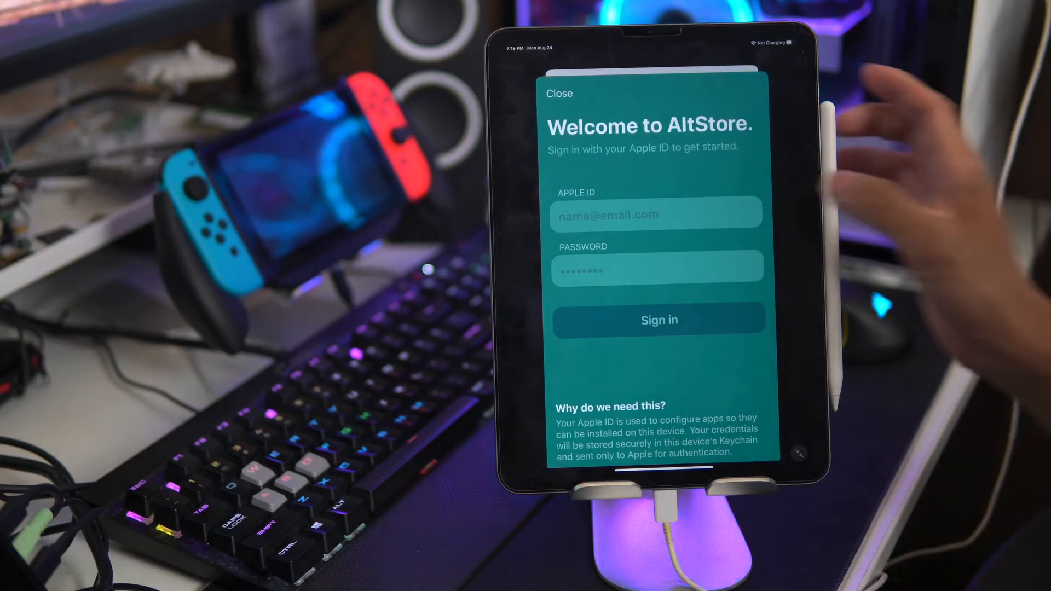
Sign in with the Apple ID for Delta and dismiss the How it works guide so its download starts
left_click(657, 319)
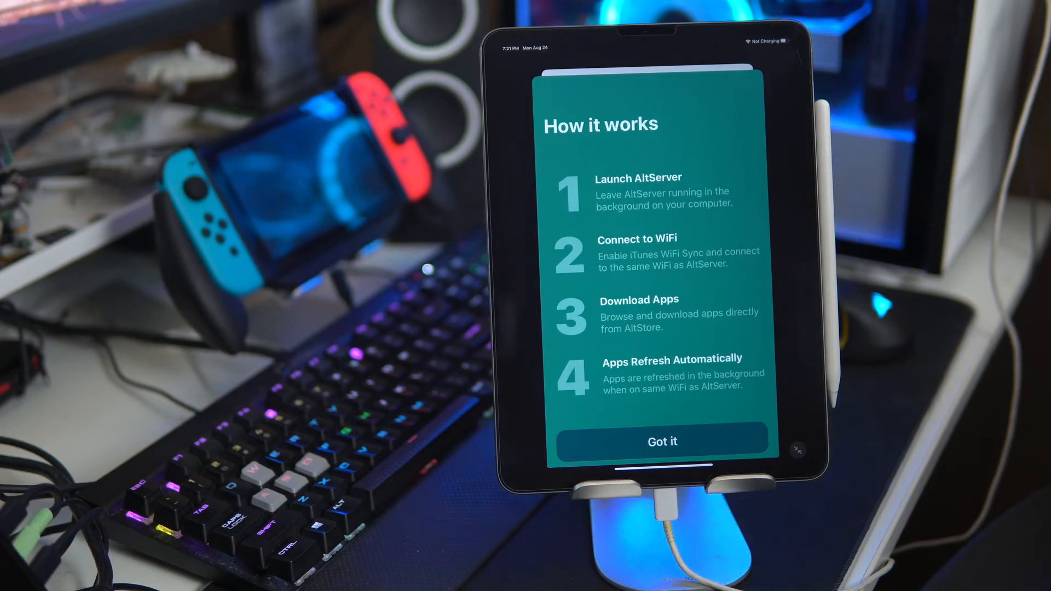
left_click(661, 441)
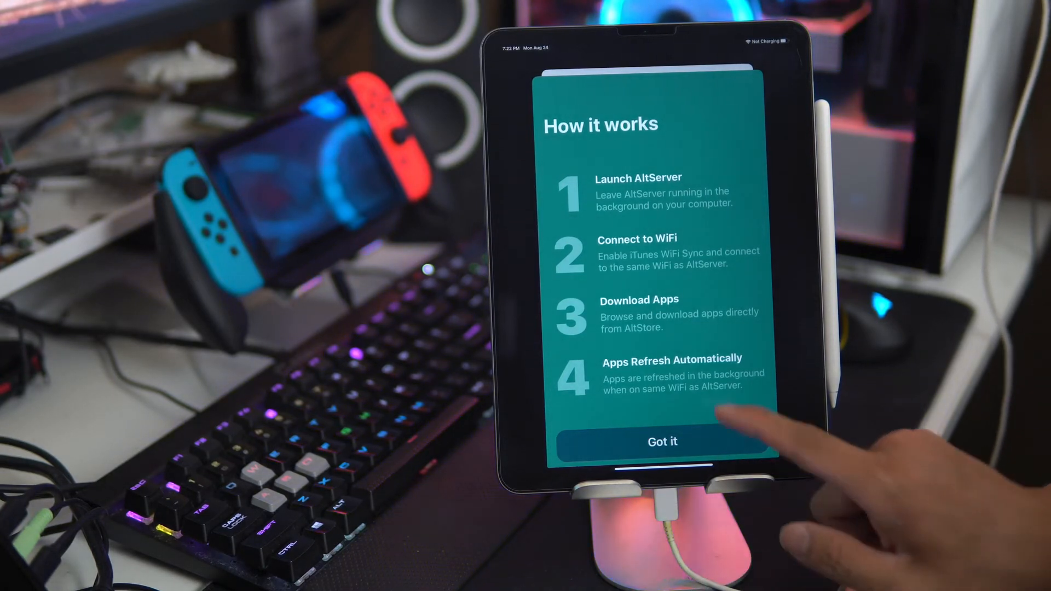
left_click(662, 441)
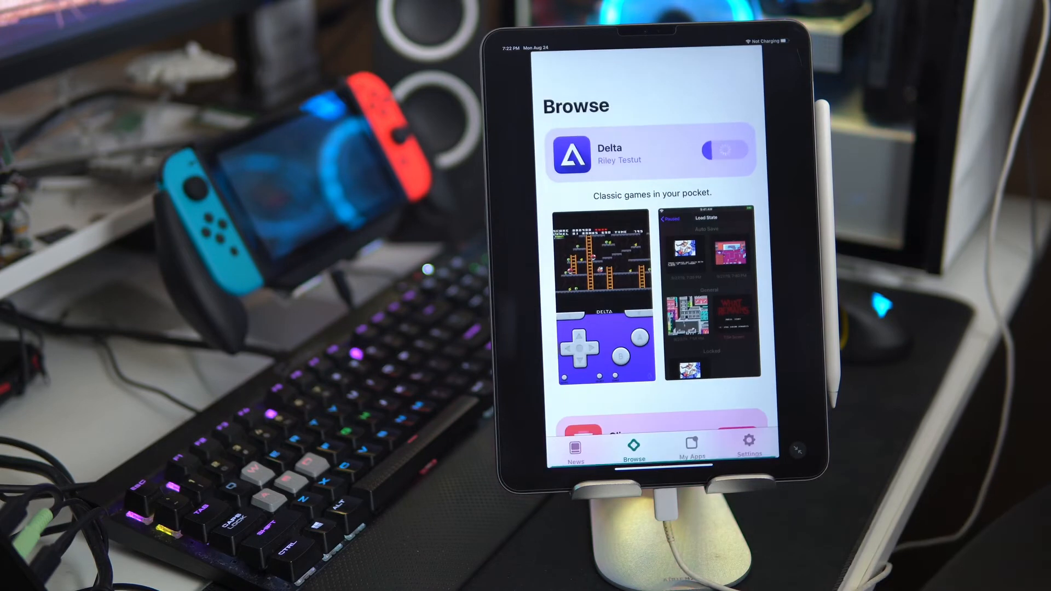
Launch the newly installed Delta emulator from AltStore once its progress ring completes
left_click(724, 150)
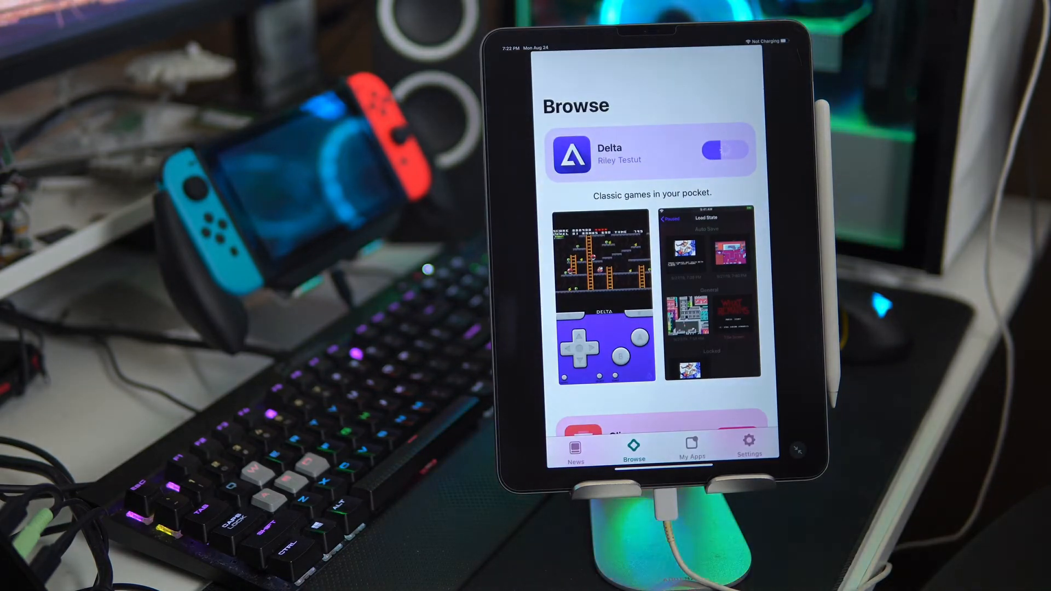
left_click(717, 148)
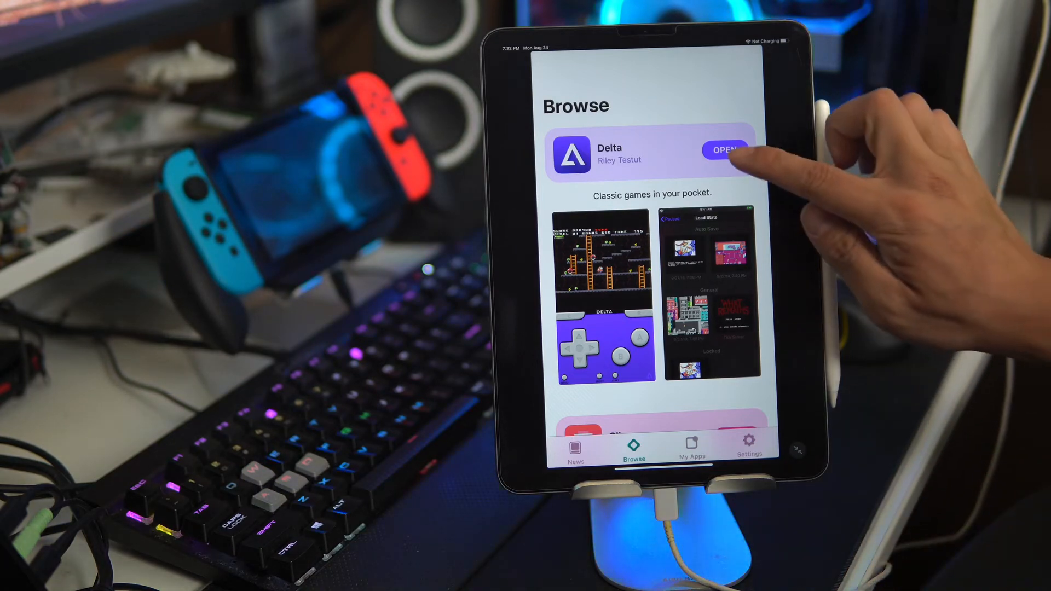
left_click(725, 148)
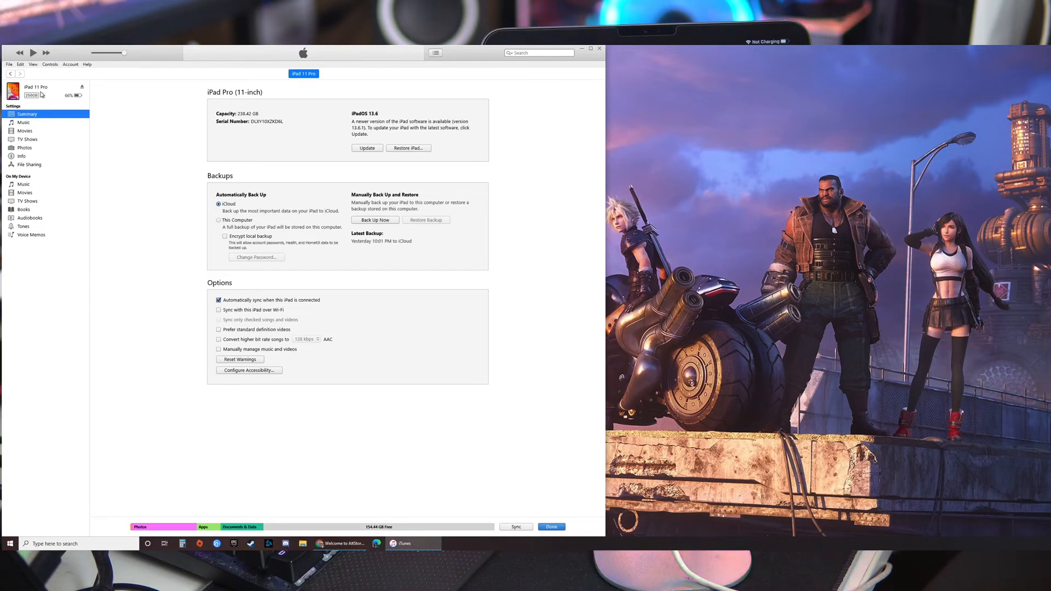
Add Megaman X (USA).sfc to Delta's Documents via File Sharing and sync the iPad
left_click(29, 165)
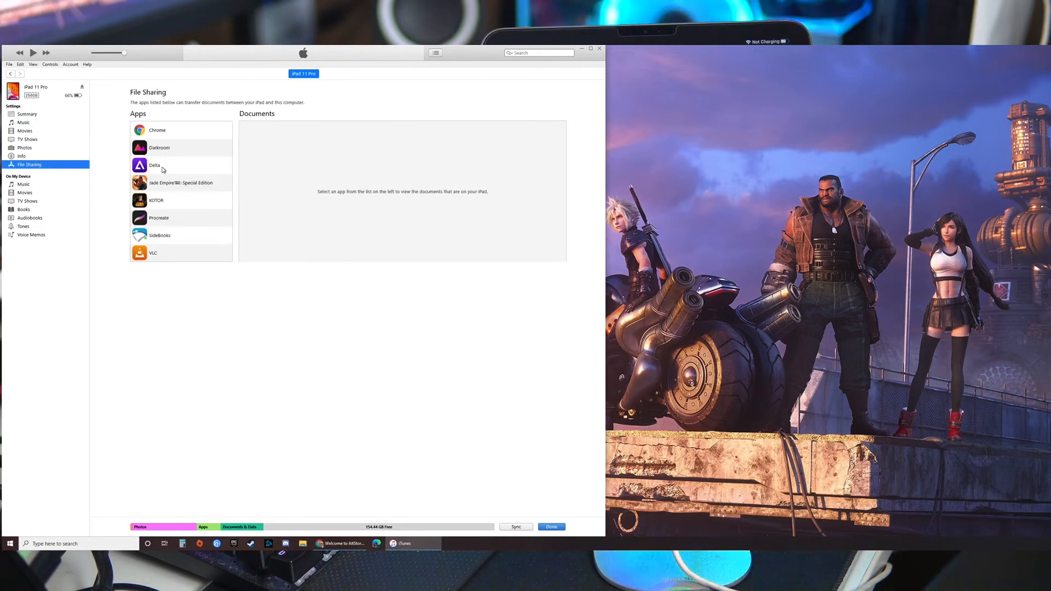
left_click(161, 166)
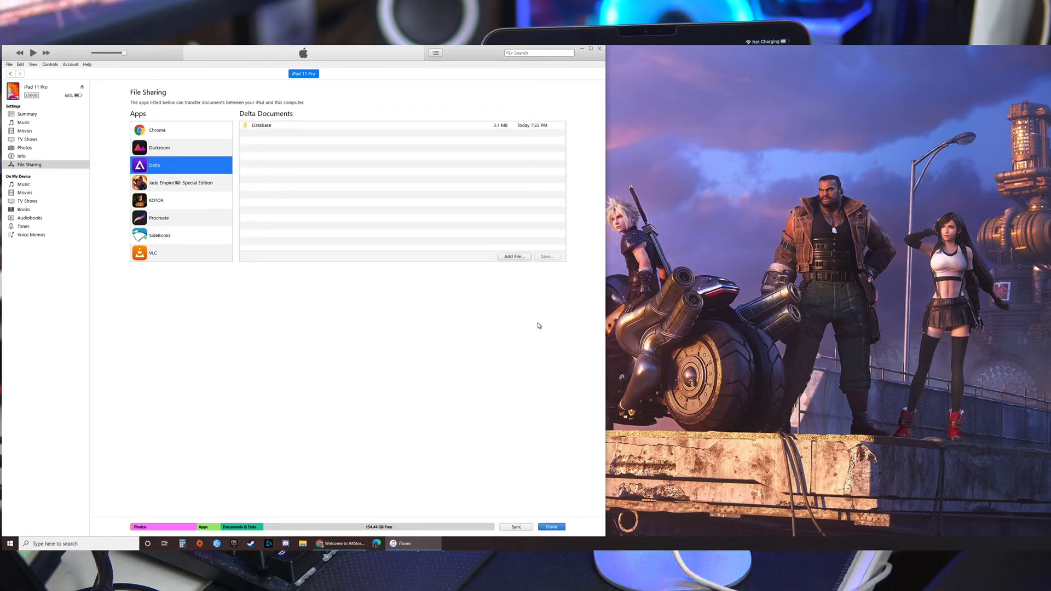
left_click(514, 256)
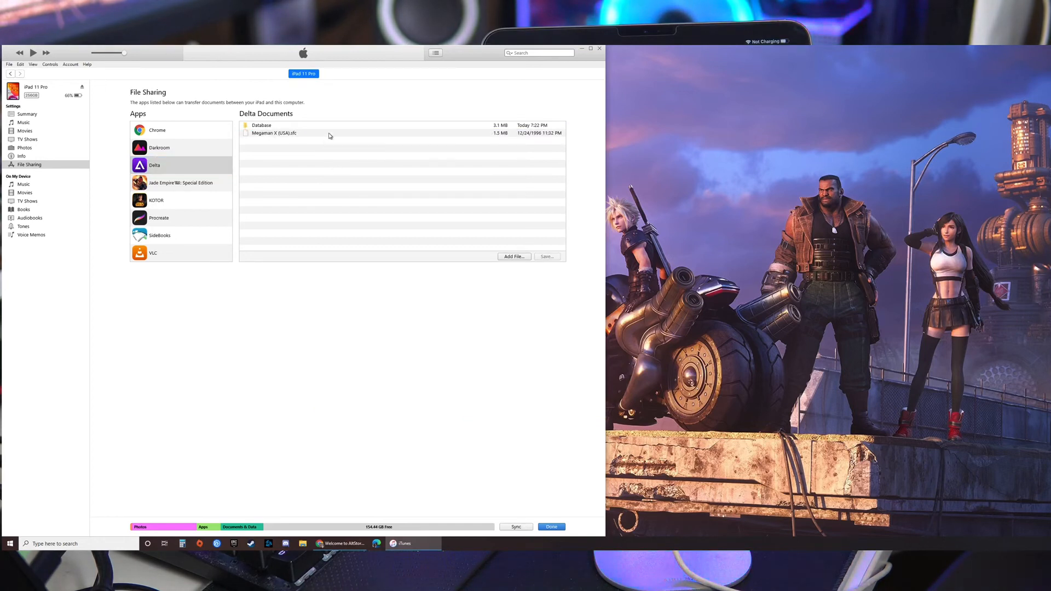
left_click(275, 132)
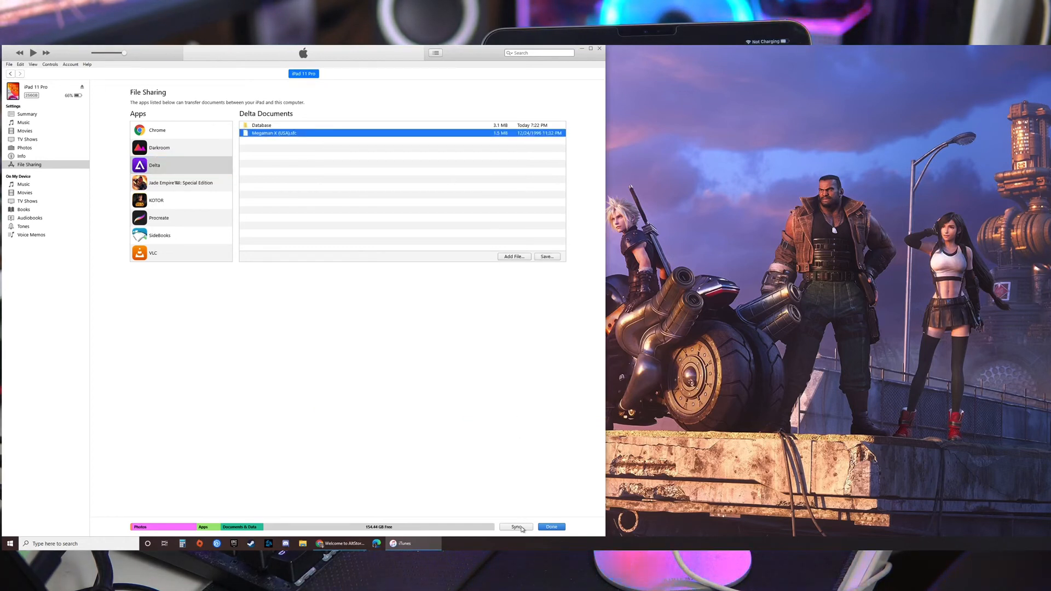
left_click(516, 526)
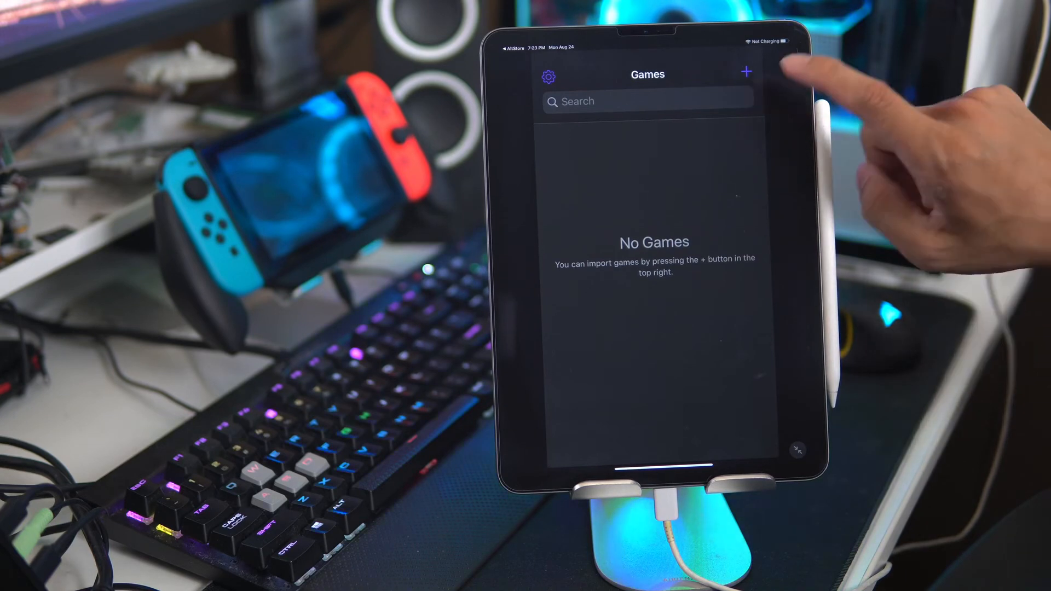
Import the games copied via iTunes into Delta's library and confirm the import
left_click(745, 73)
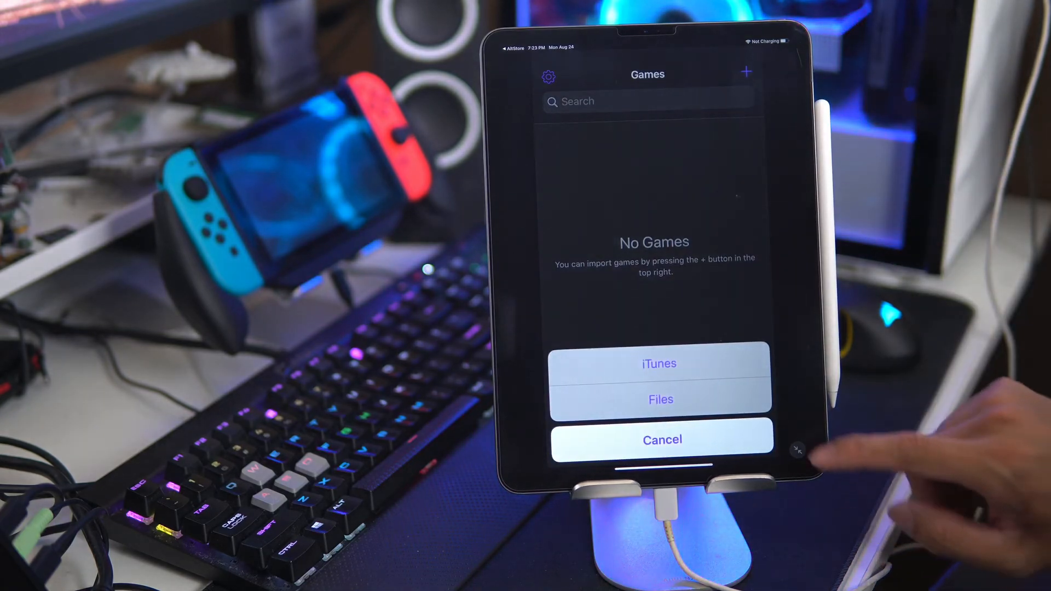
left_click(657, 363)
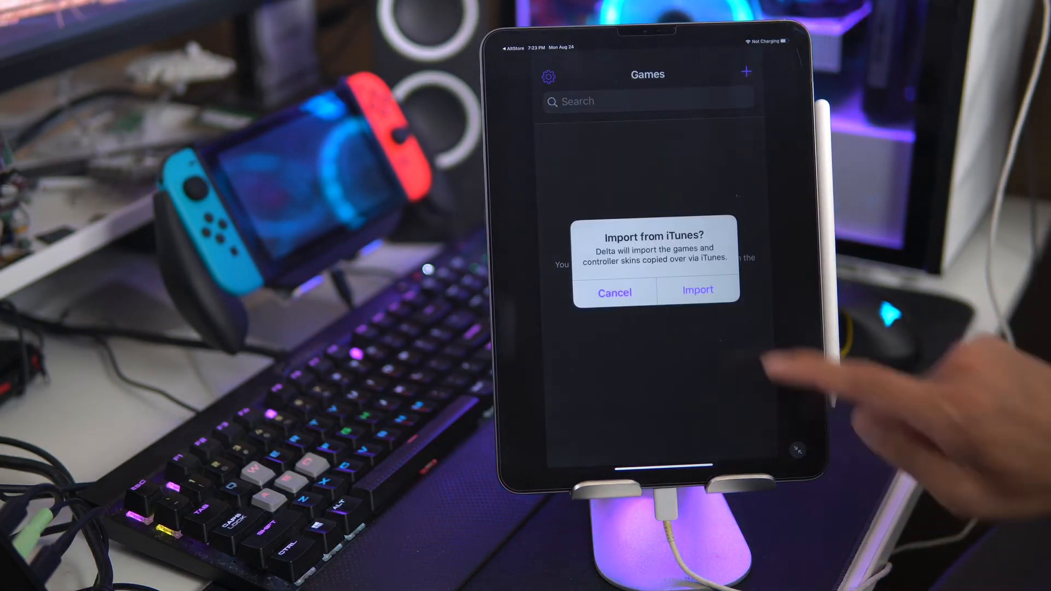
left_click(696, 289)
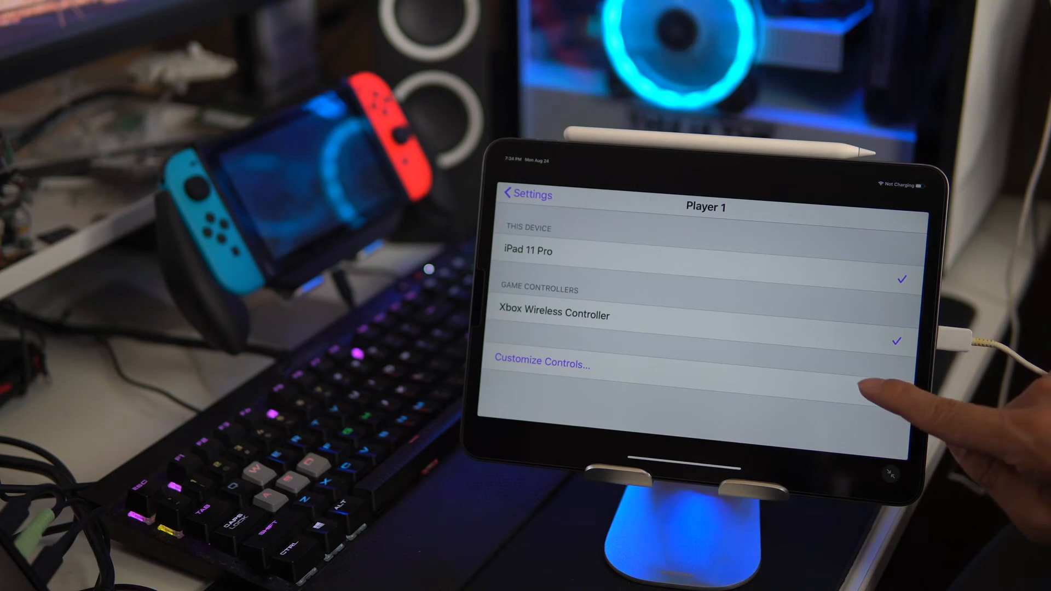
Review the Xbox Wireless Controller mapping unchanged, then launch Mega Man X from the SNES library
left_click(541, 362)
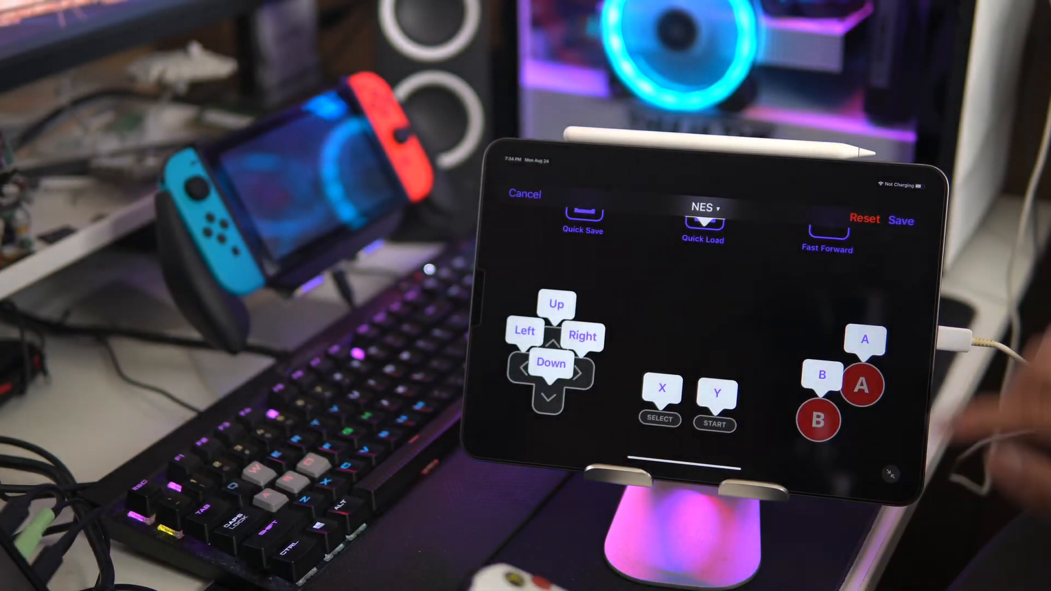
left_click(702, 208)
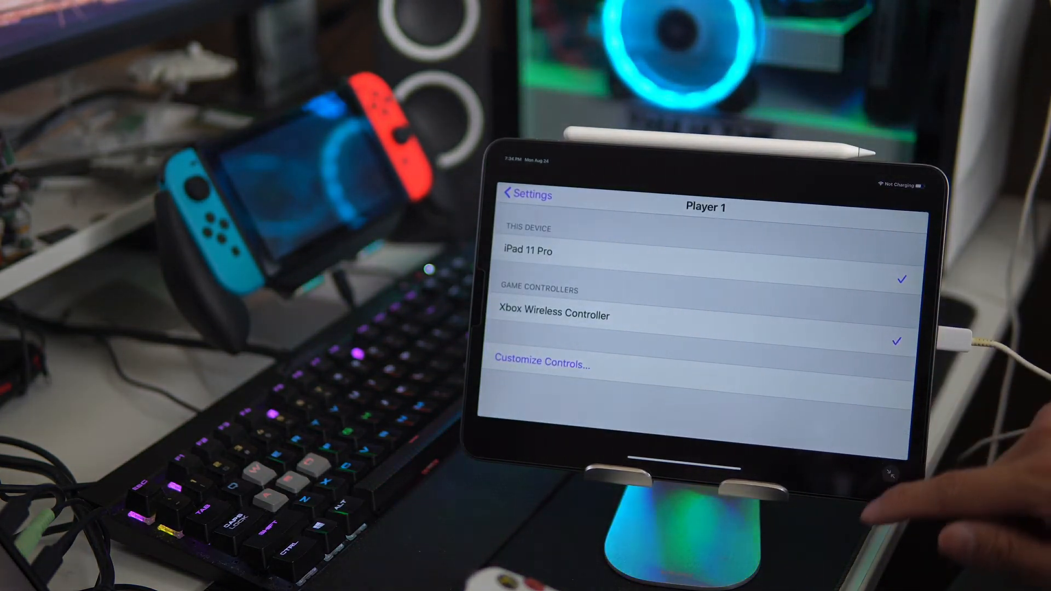
left_click(526, 195)
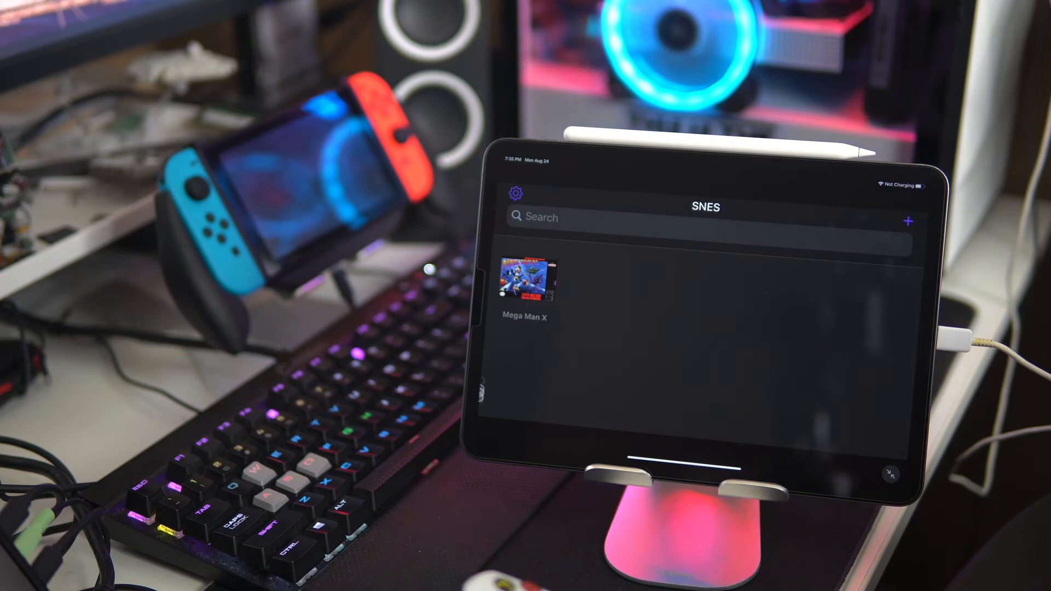
left_click(524, 284)
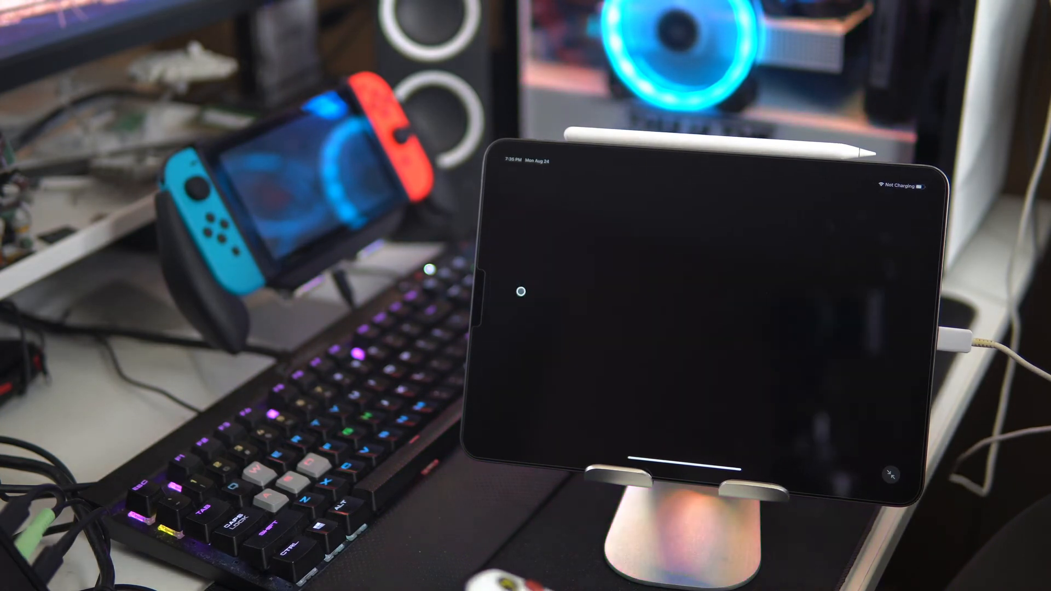